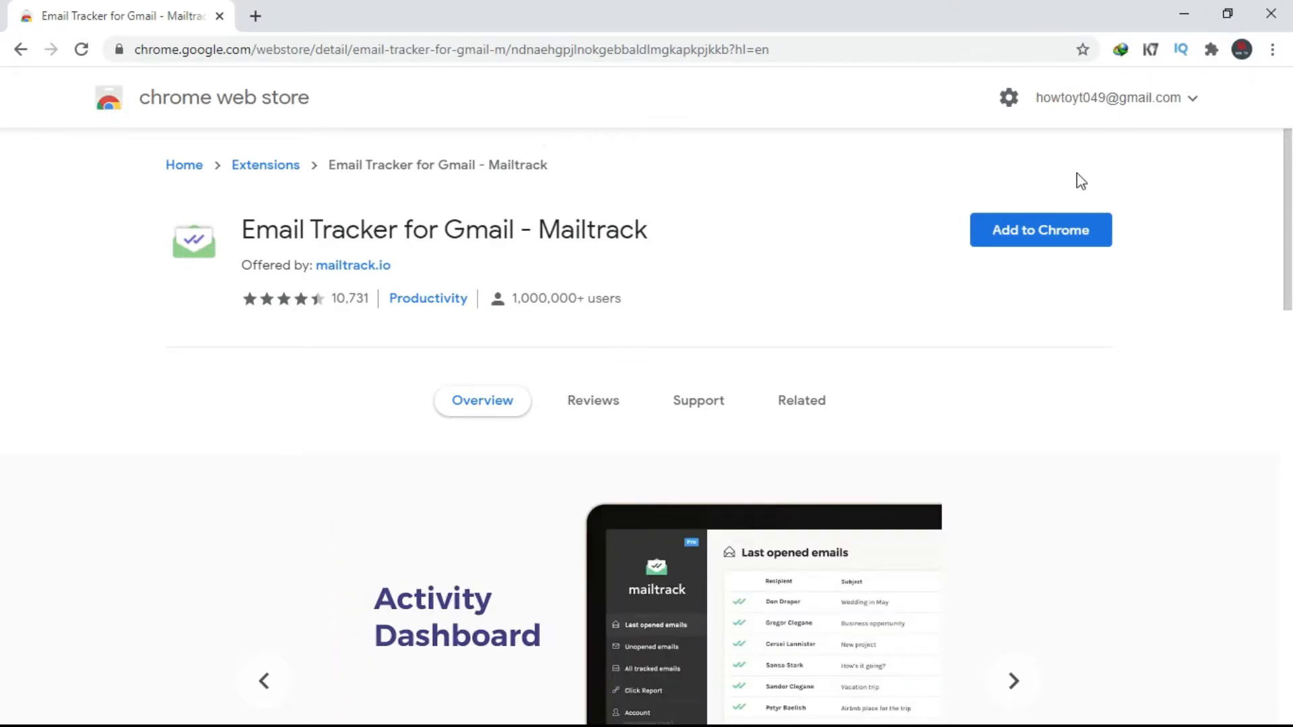
mouse_move(1066, 226)
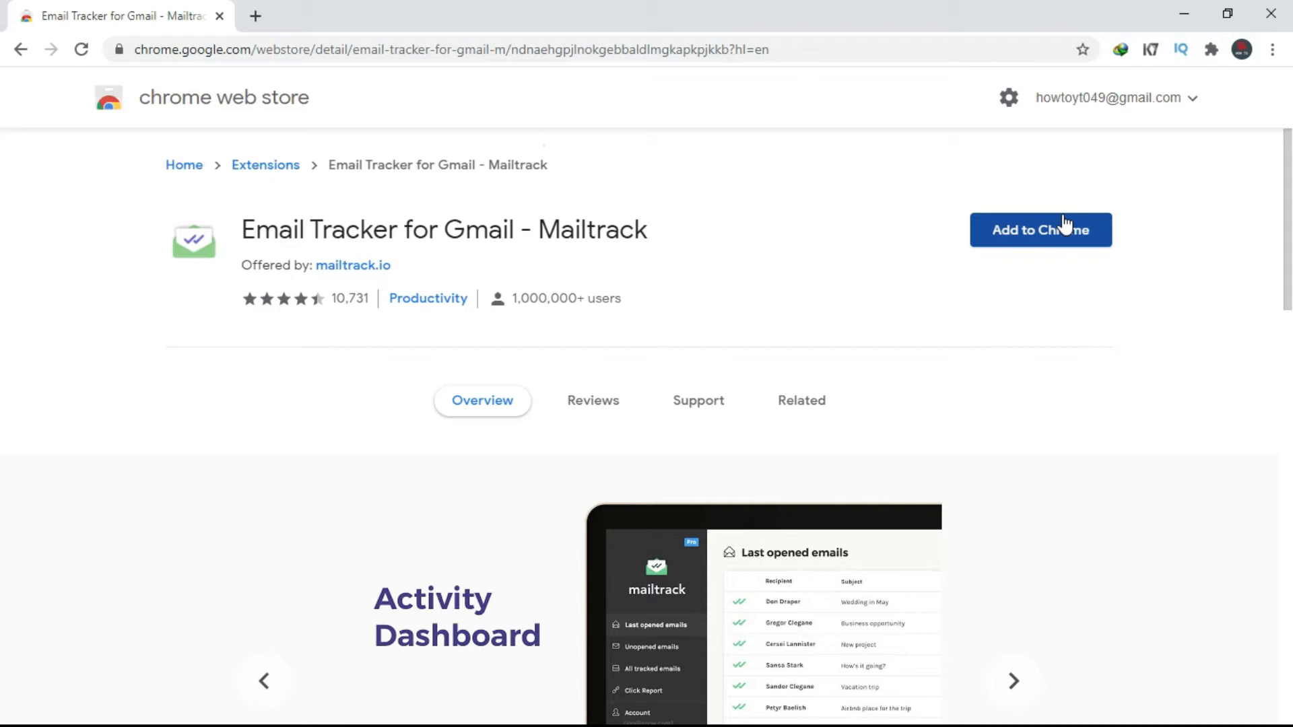
Add the Mailtrack extension to Chrome and approve its installation permissions
click(1040, 229)
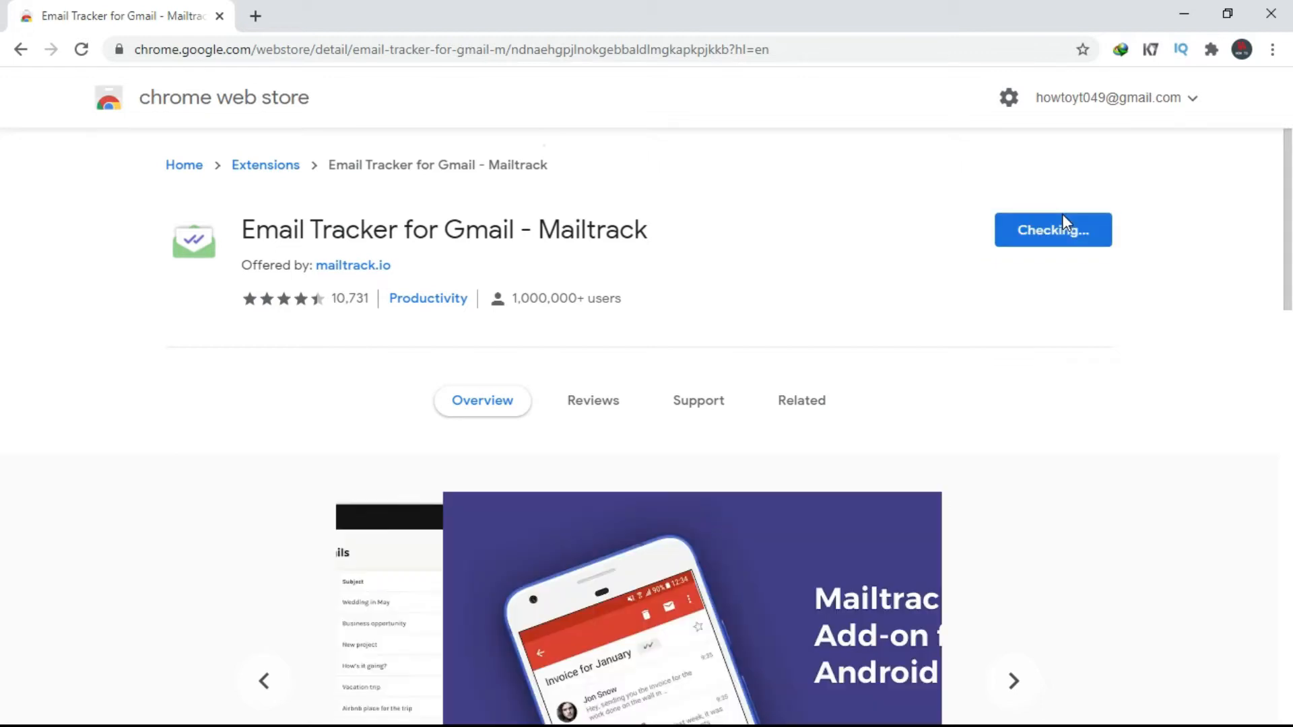
click(1053, 229)
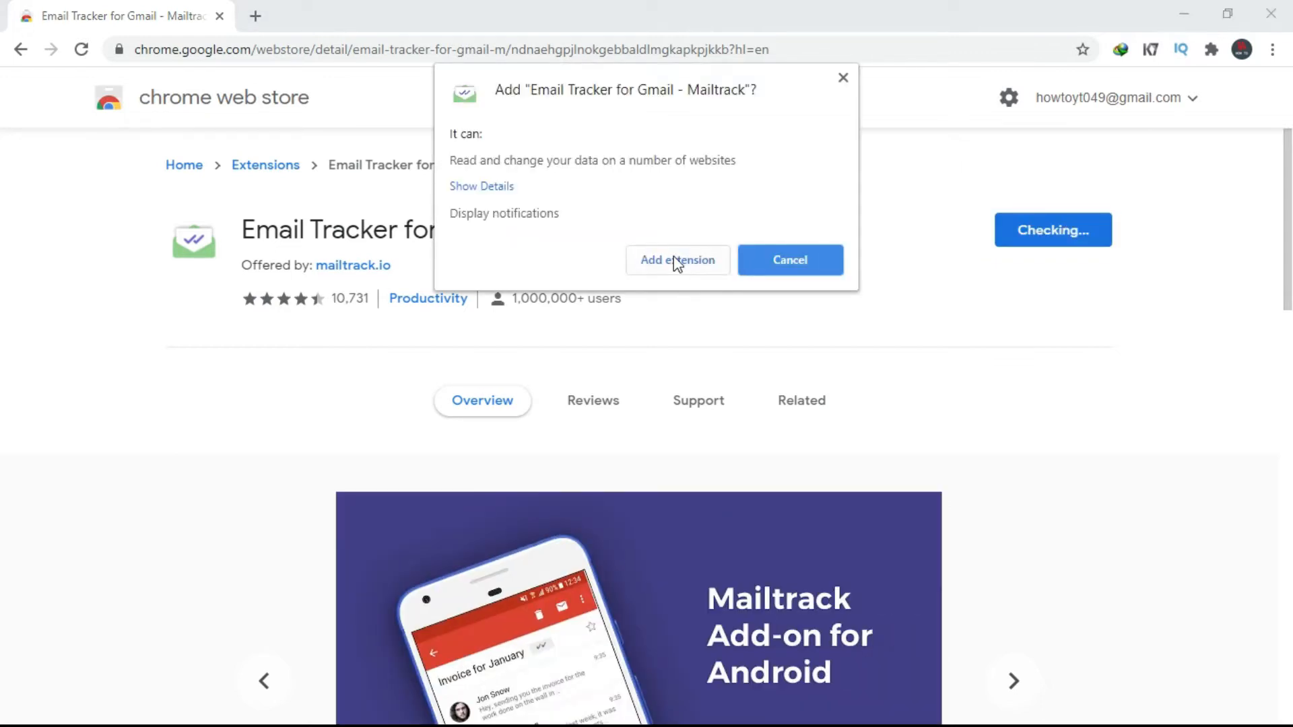
click(677, 260)
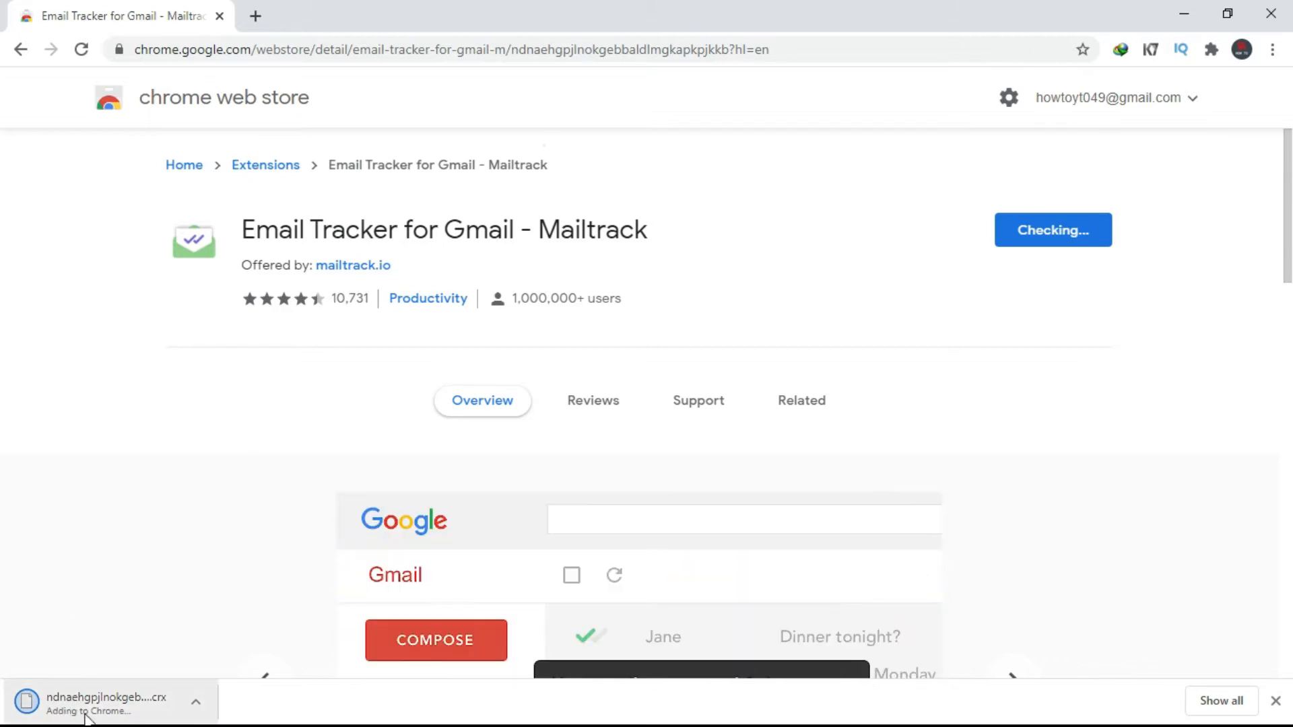
mouse_move(116, 575)
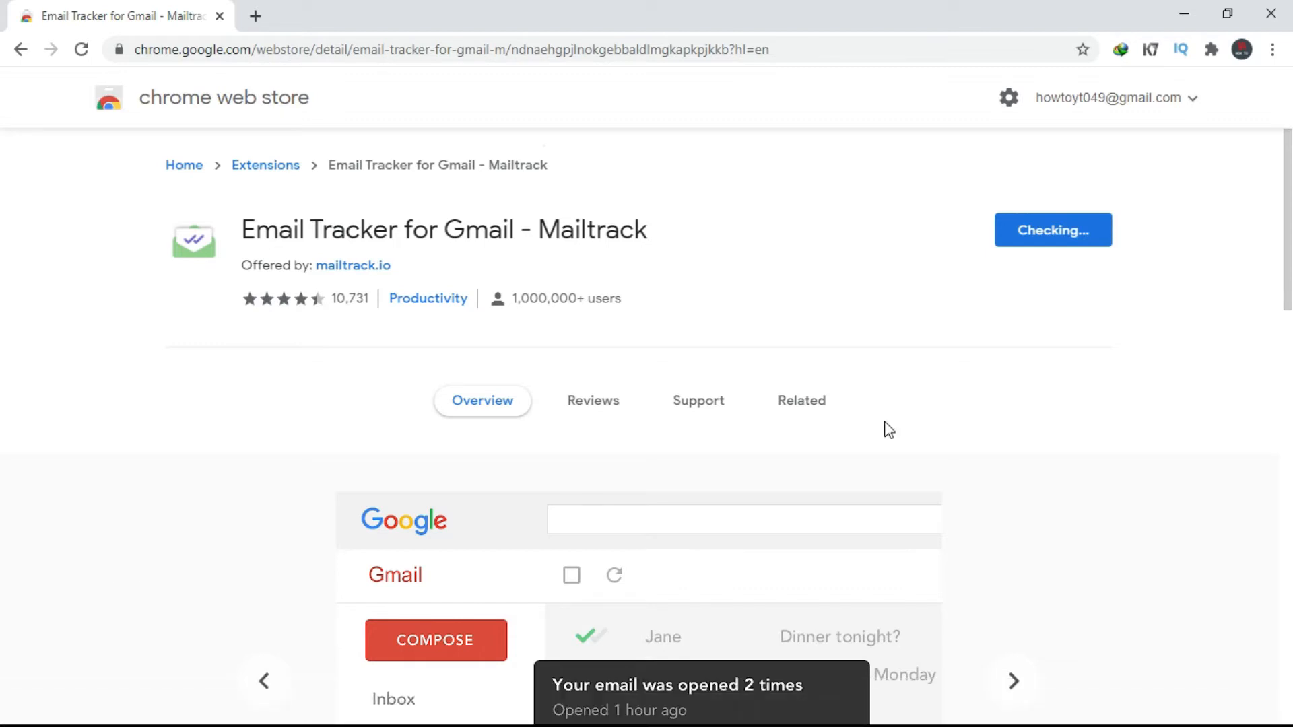
mouse_move(1230, 64)
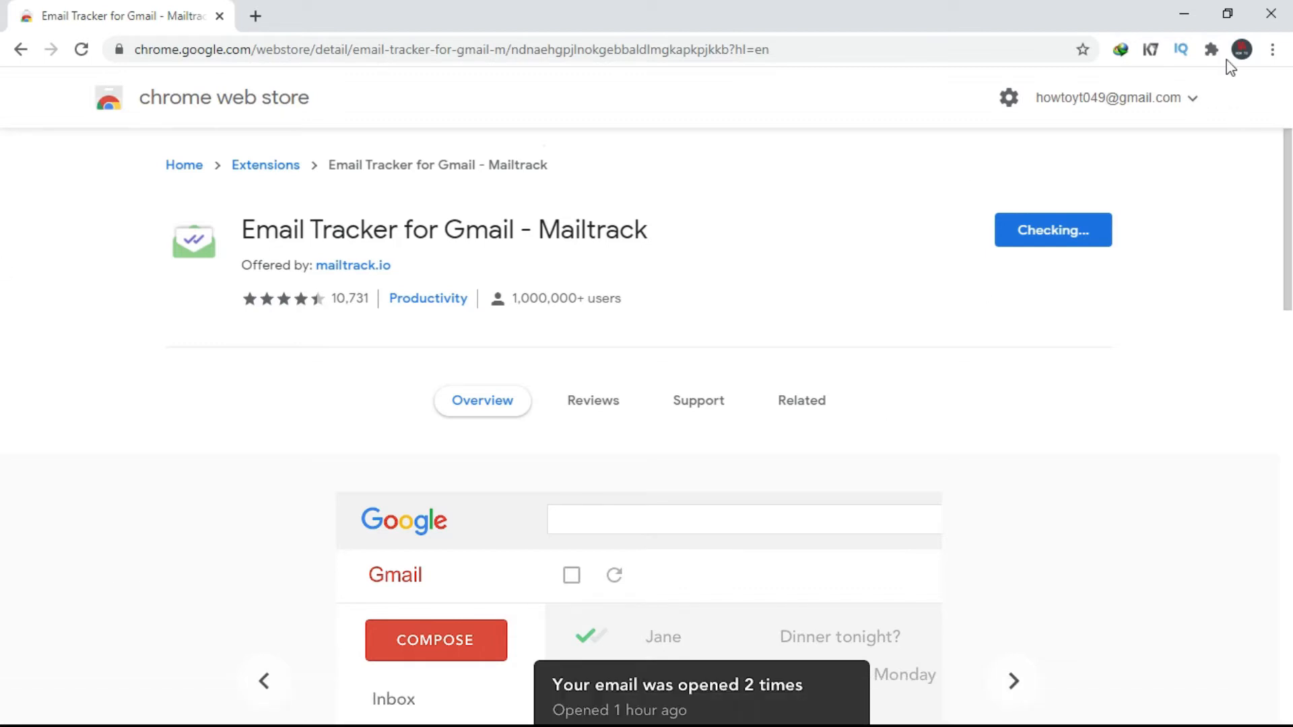
Pin Mailtrack to the toolbar and sign in to it with the Google account
click(1209, 48)
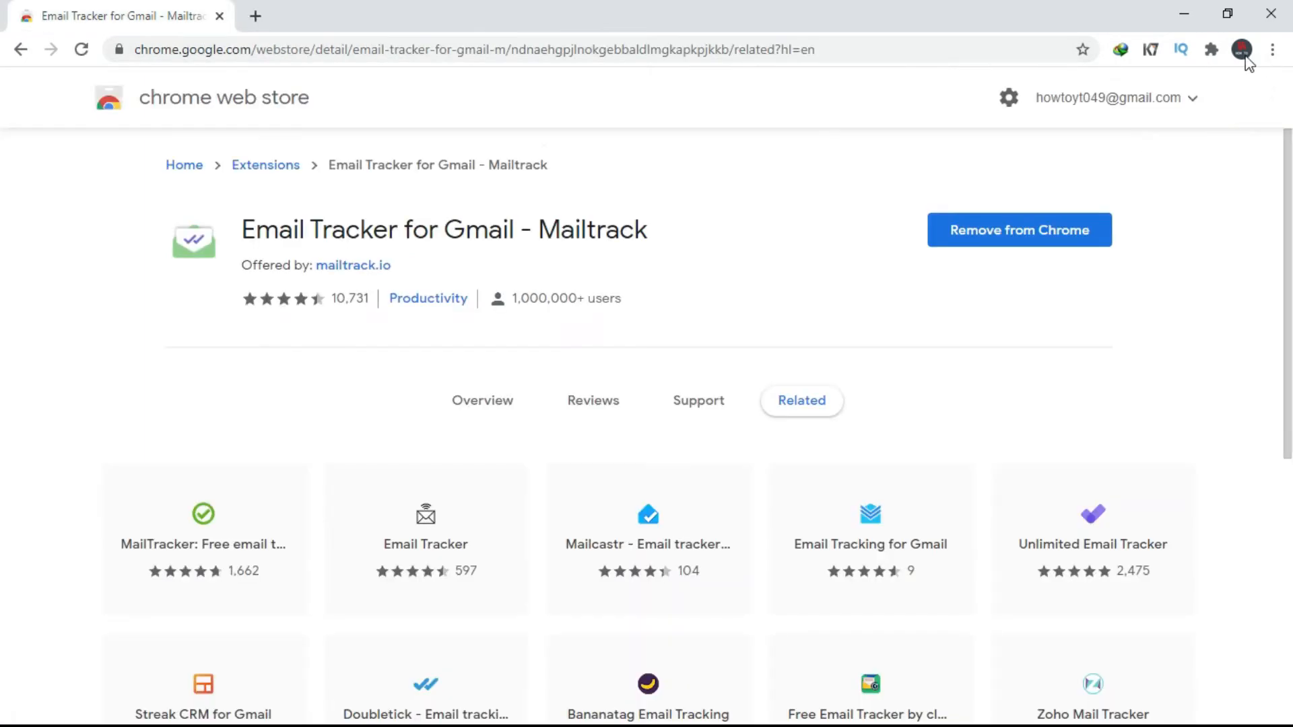
click(1209, 48)
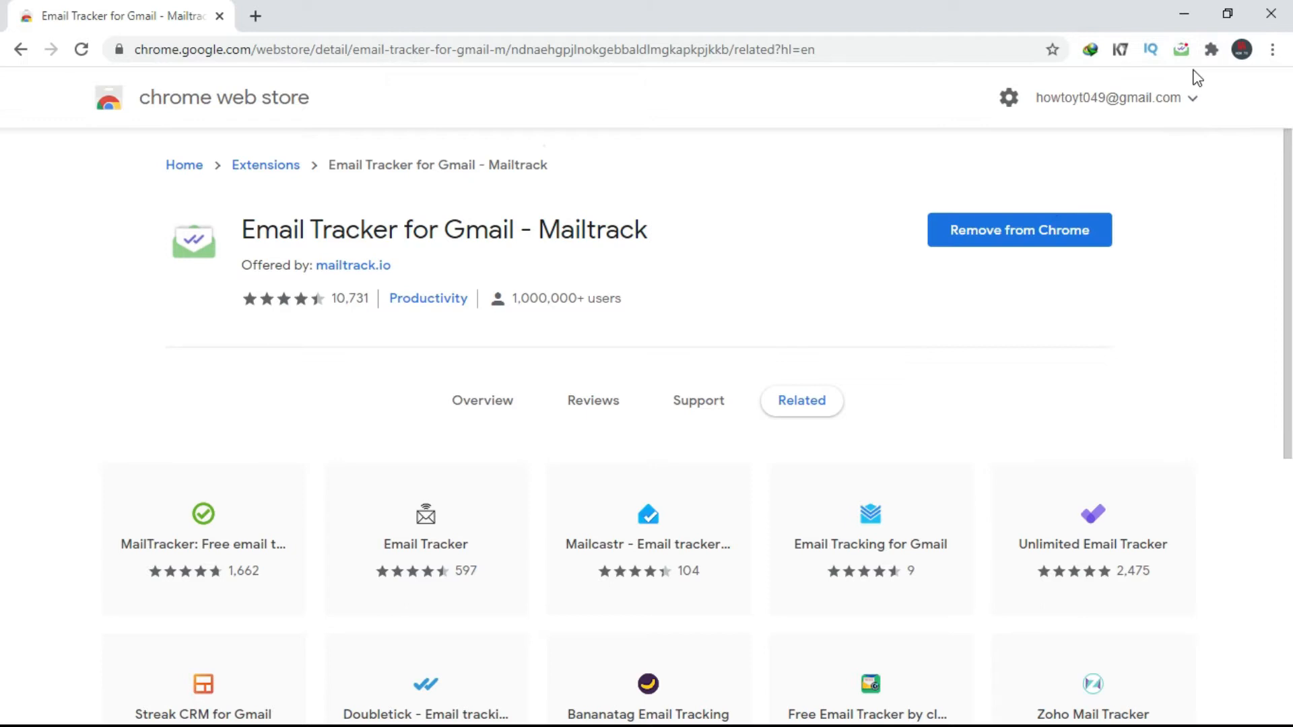
click(1179, 49)
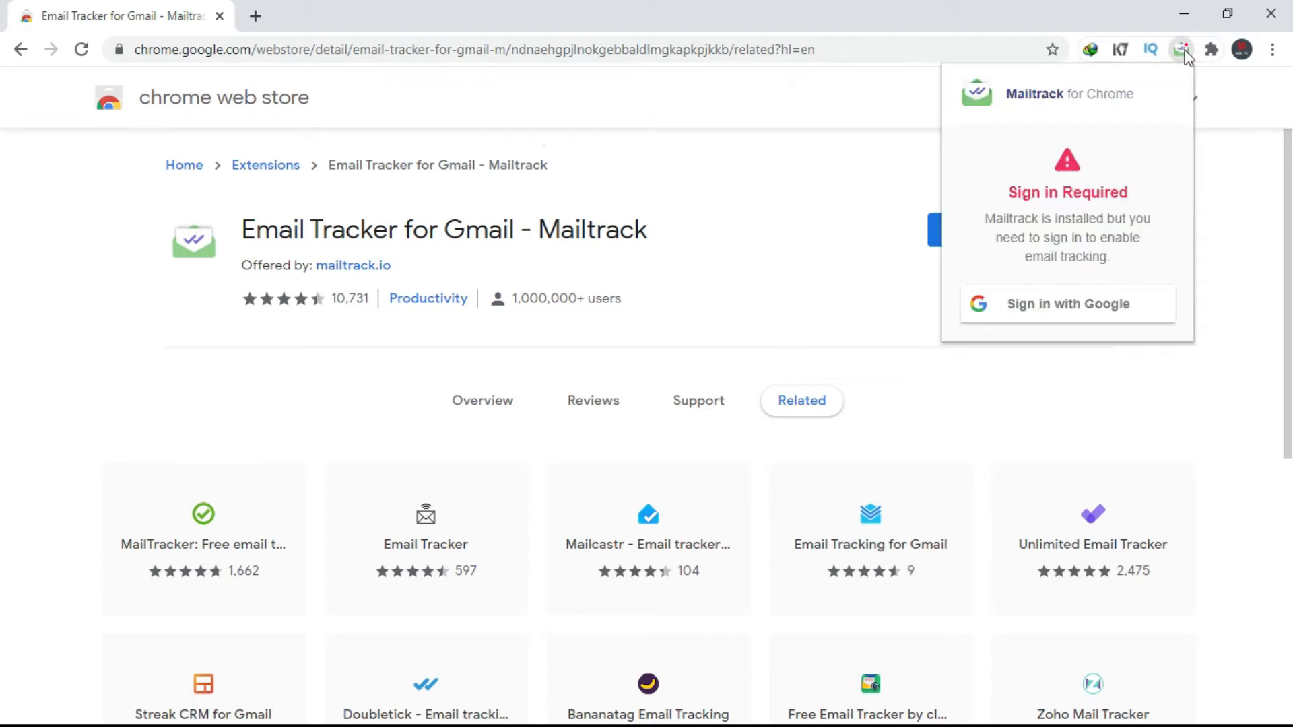
mouse_move(1071, 307)
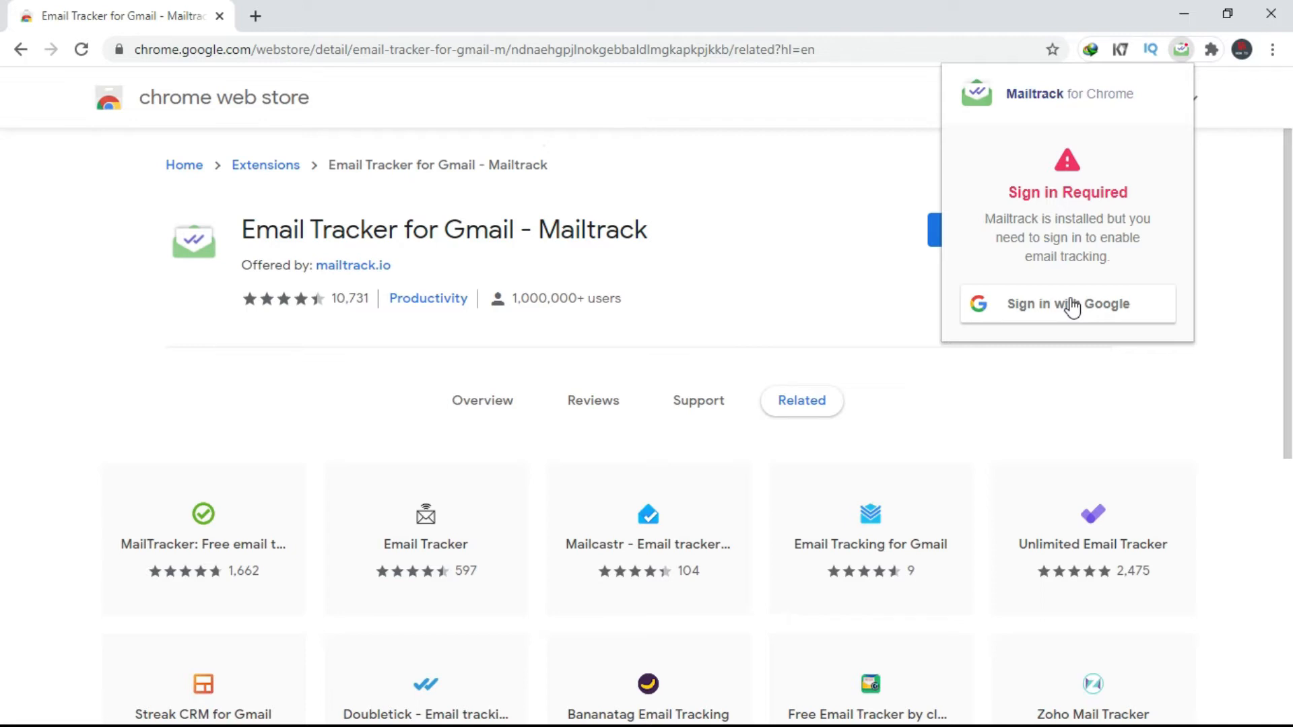
click(1067, 305)
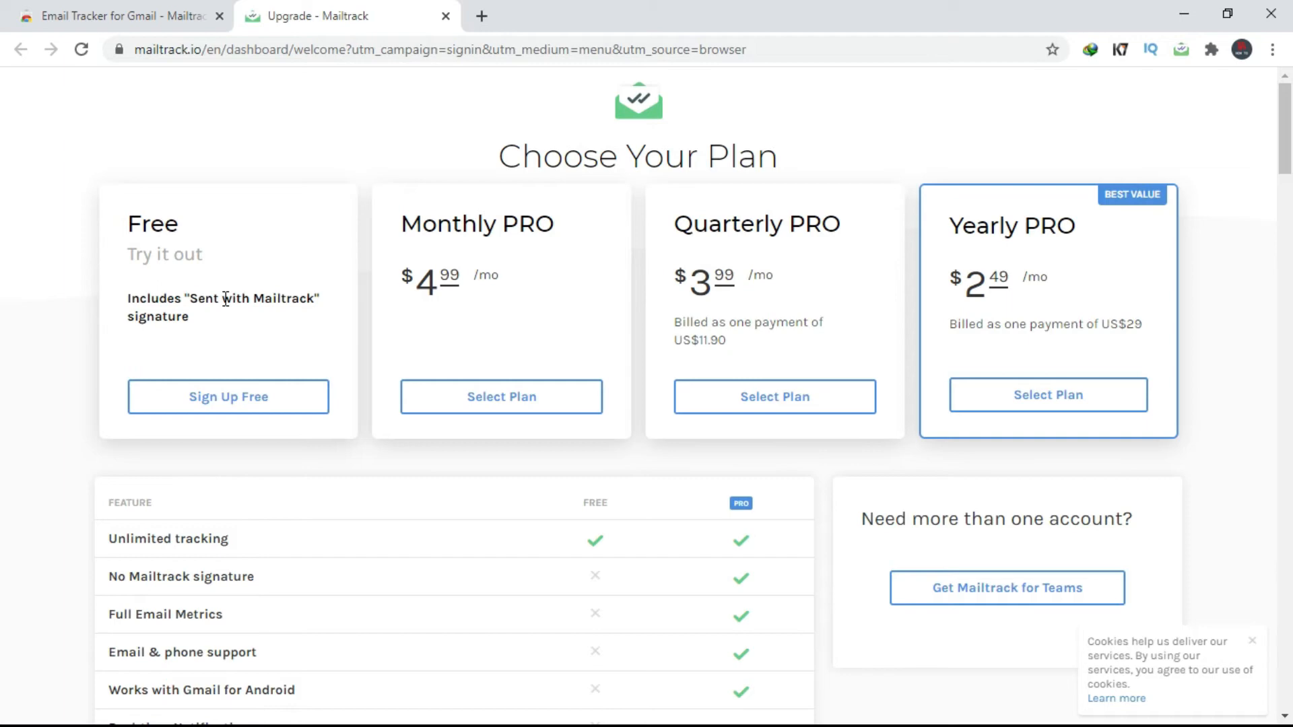
mouse_move(232, 398)
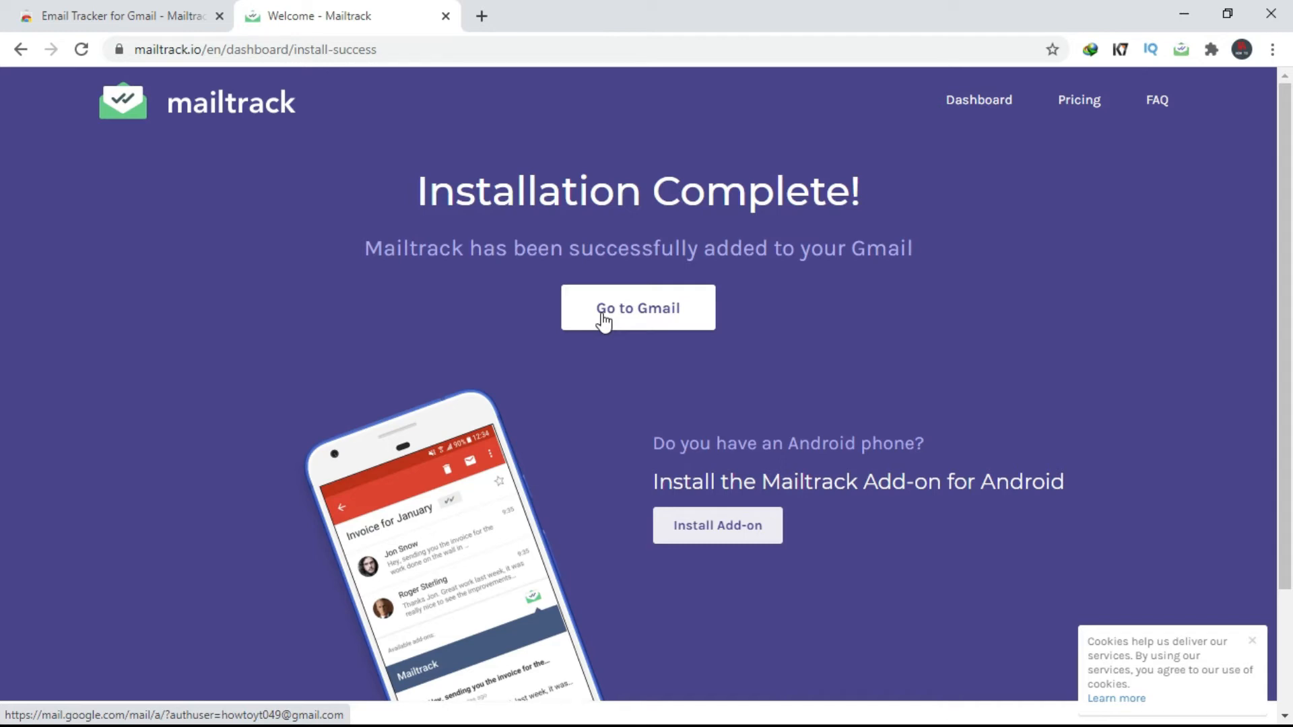
Go to Gmail, dismiss the Mailtrack Campaigns tip and close the new message draft
click(638, 307)
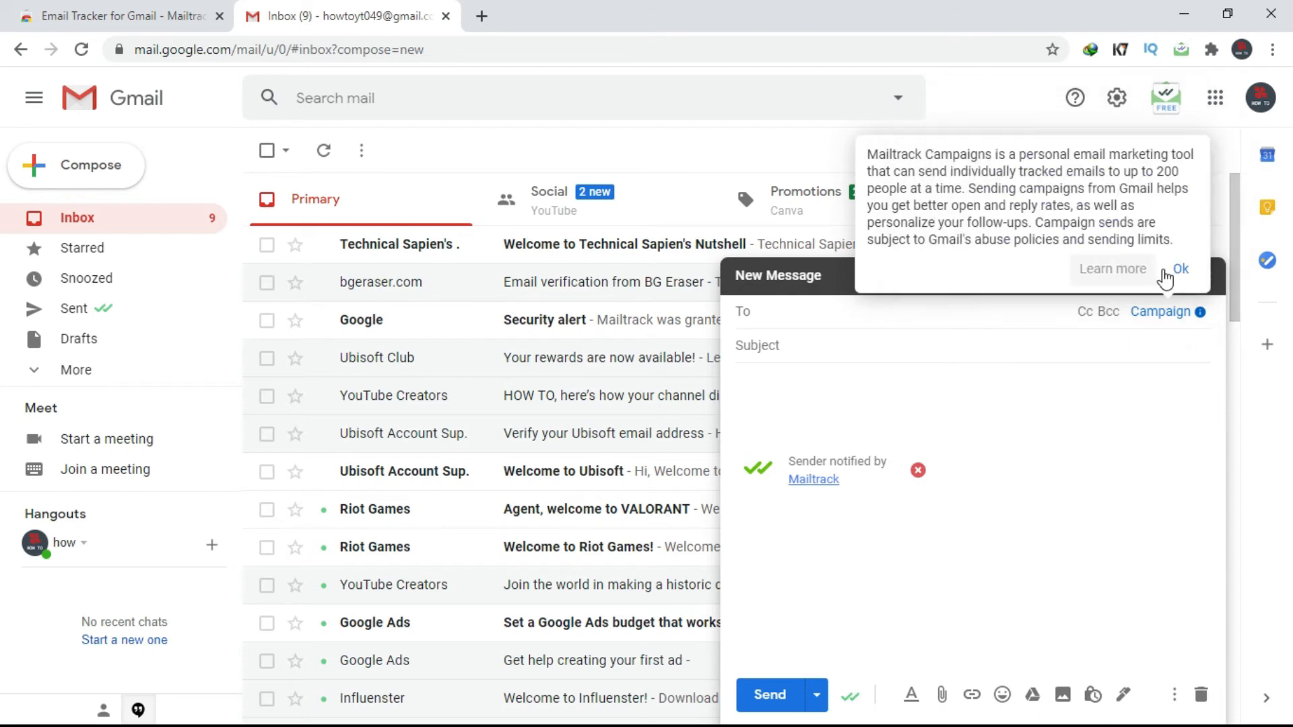
click(1180, 268)
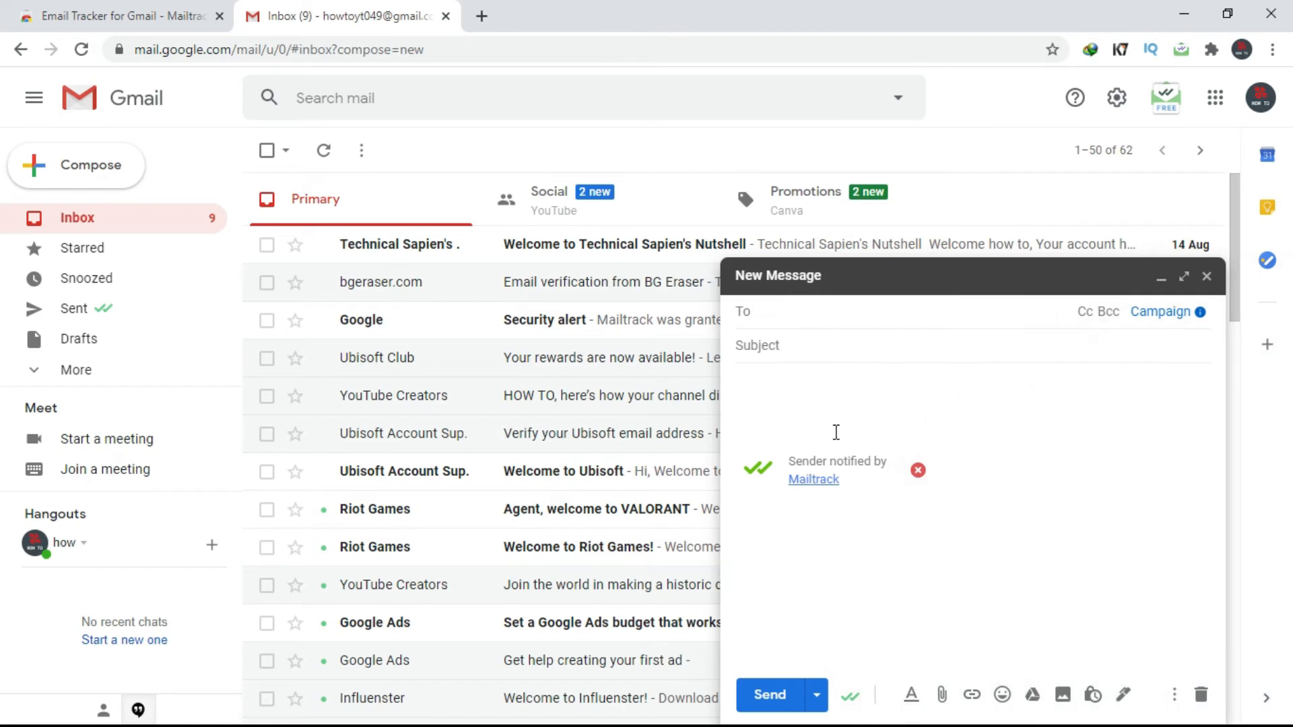
mouse_move(851, 418)
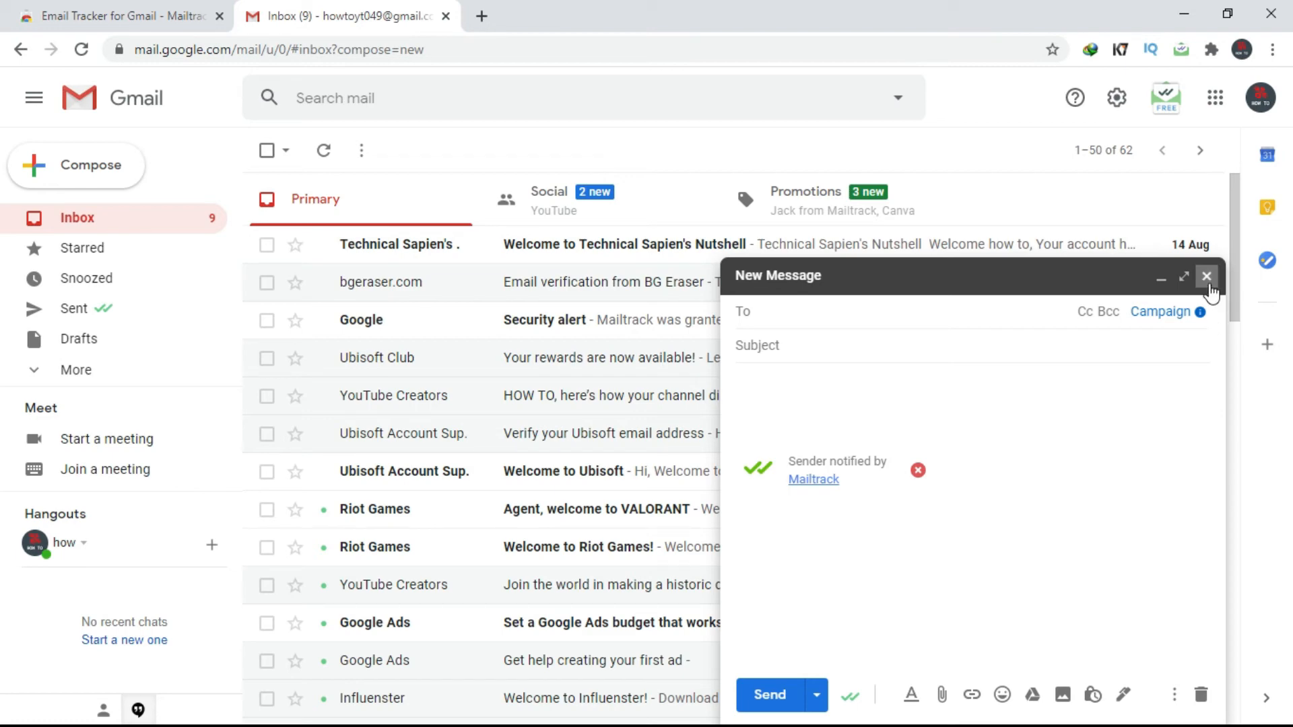
click(1208, 277)
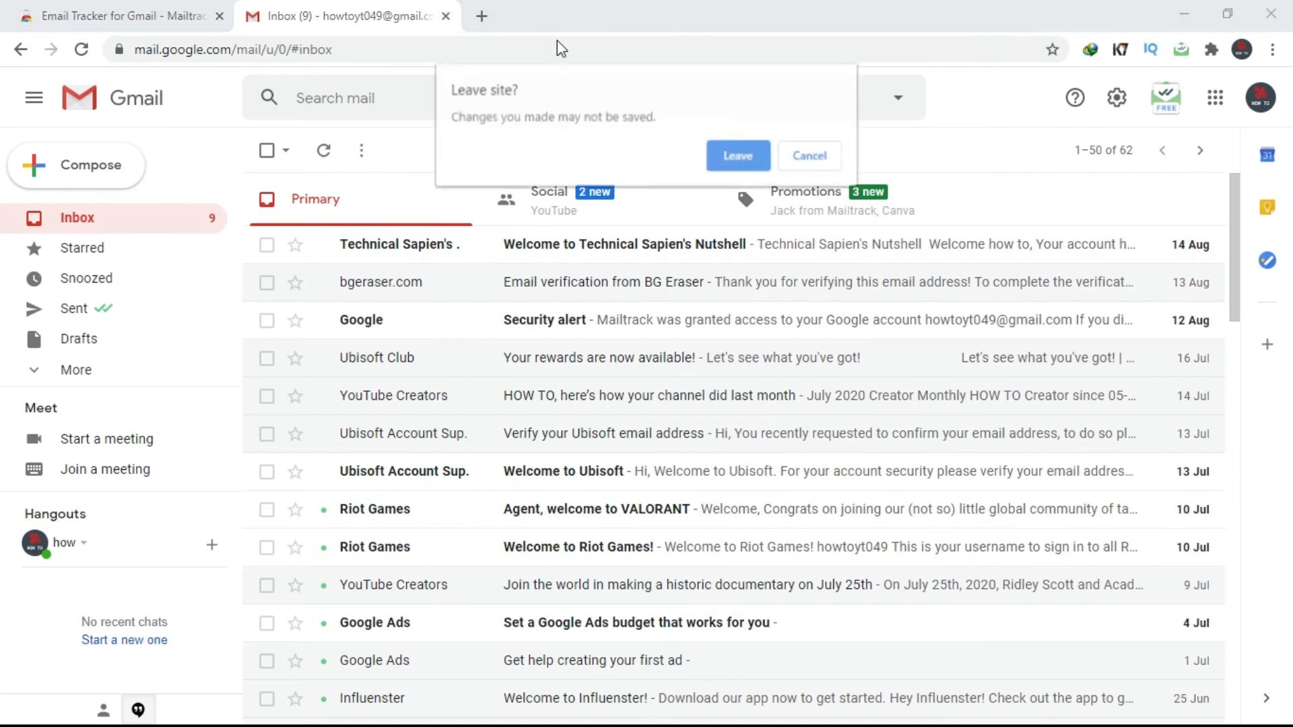